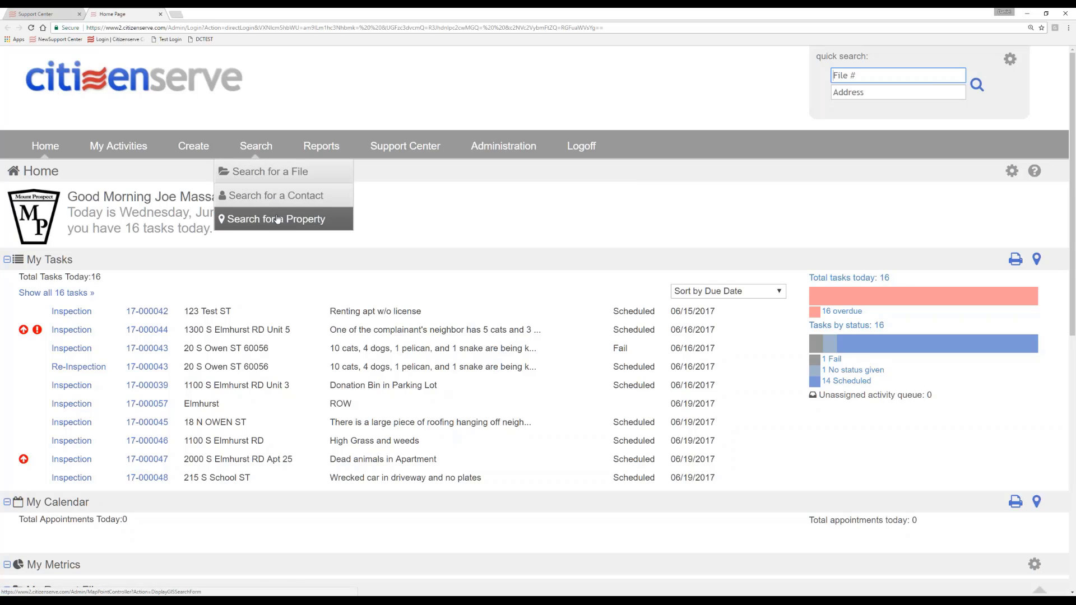
Search properties by street name 'elm' to find the two Elmhurst Road parcels
left_click(276, 219)
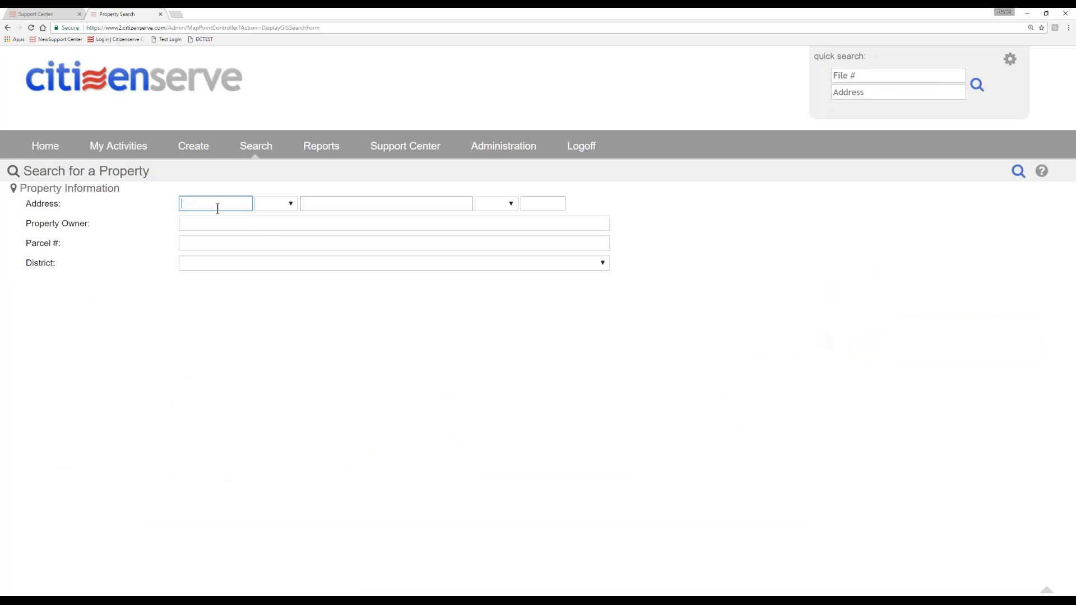
mouse_move(207, 241)
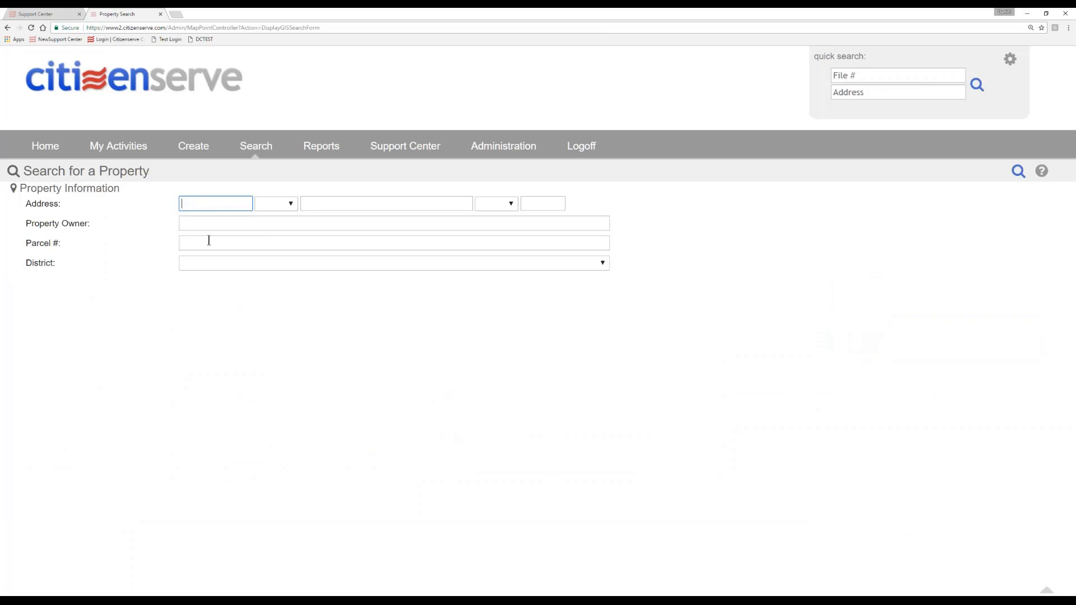
type("elm")
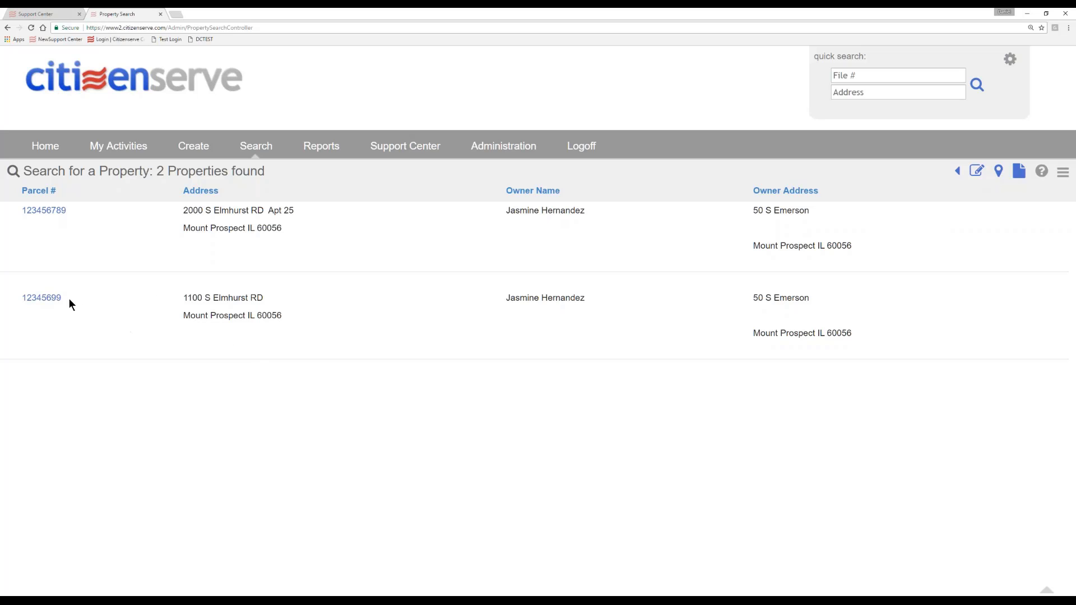
left_click(41, 297)
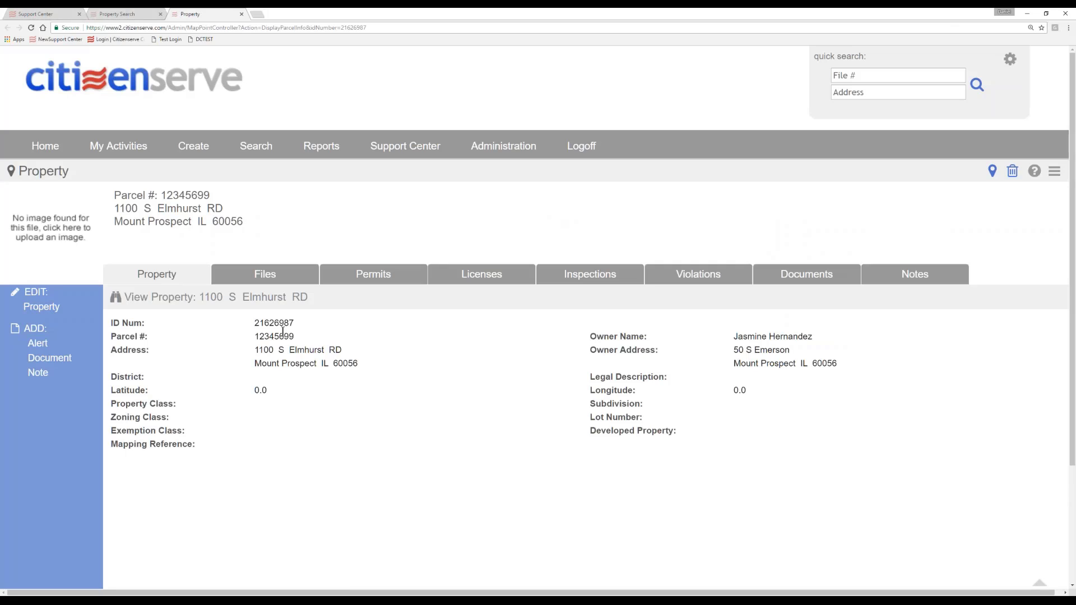
left_click(41, 307)
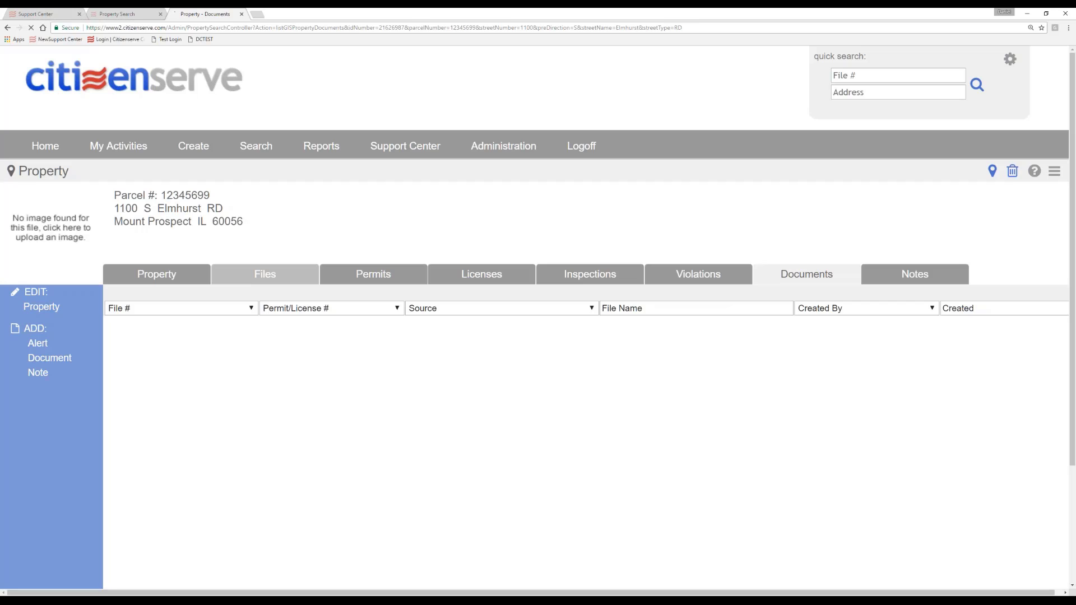
Bring up the Search menu on the test site's home page
left_click(264, 274)
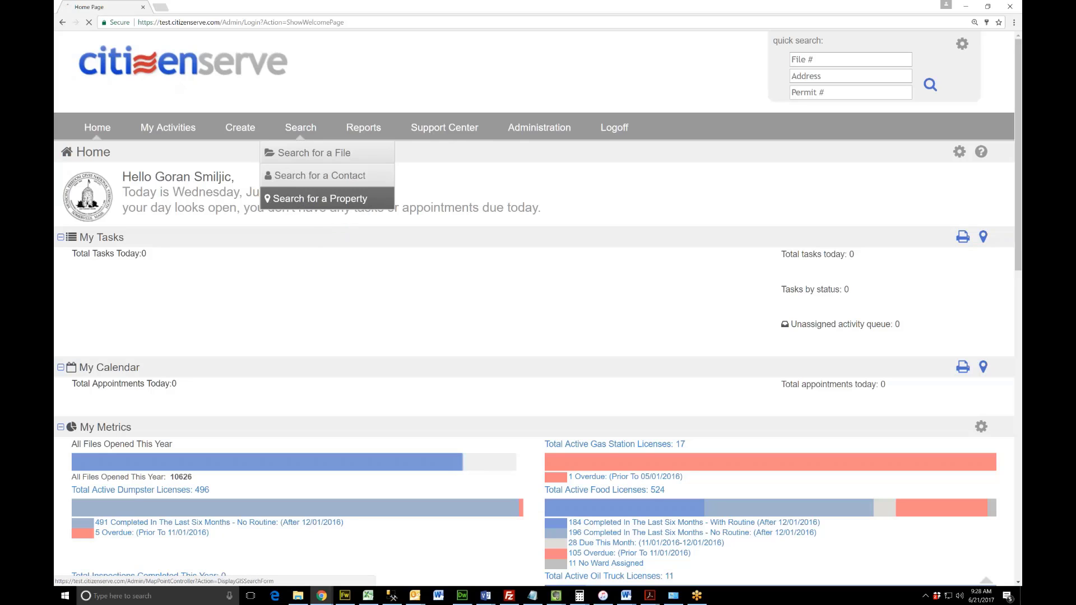
left_click(321, 198)
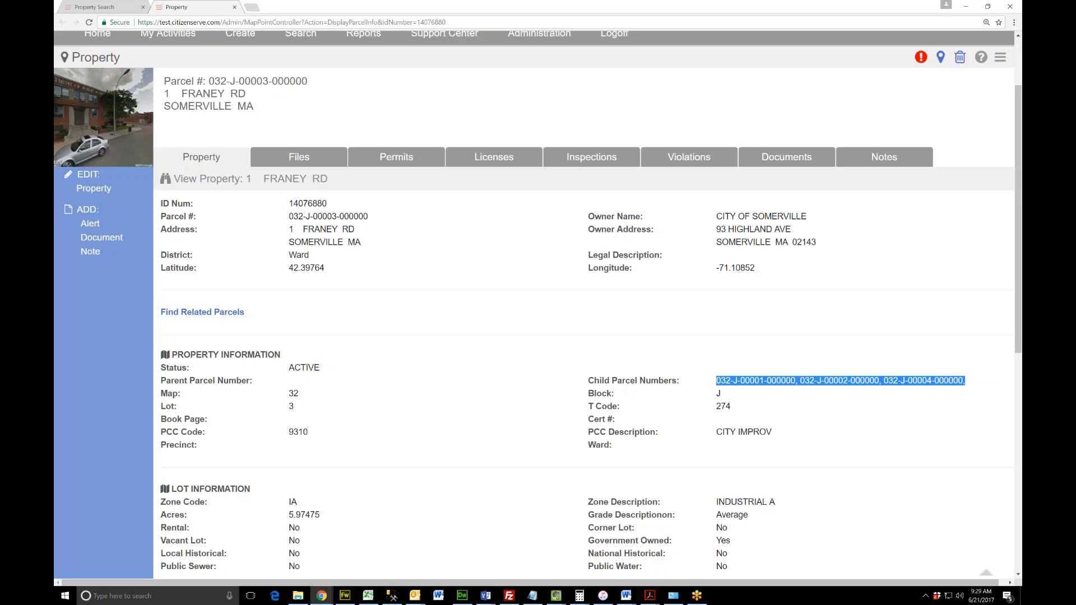
left_click(754, 380)
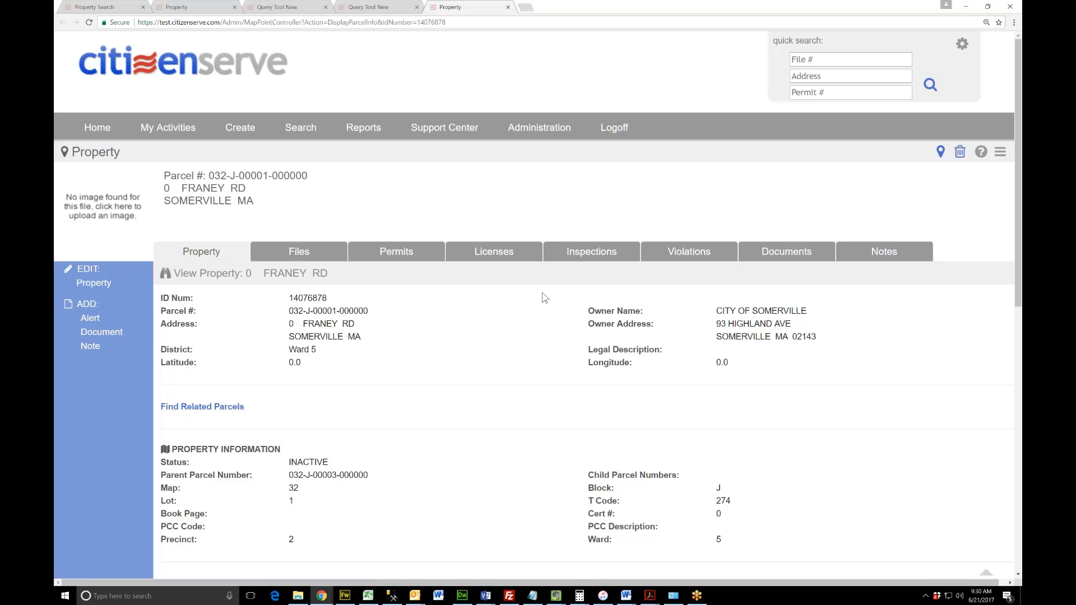
mouse_move(289, 318)
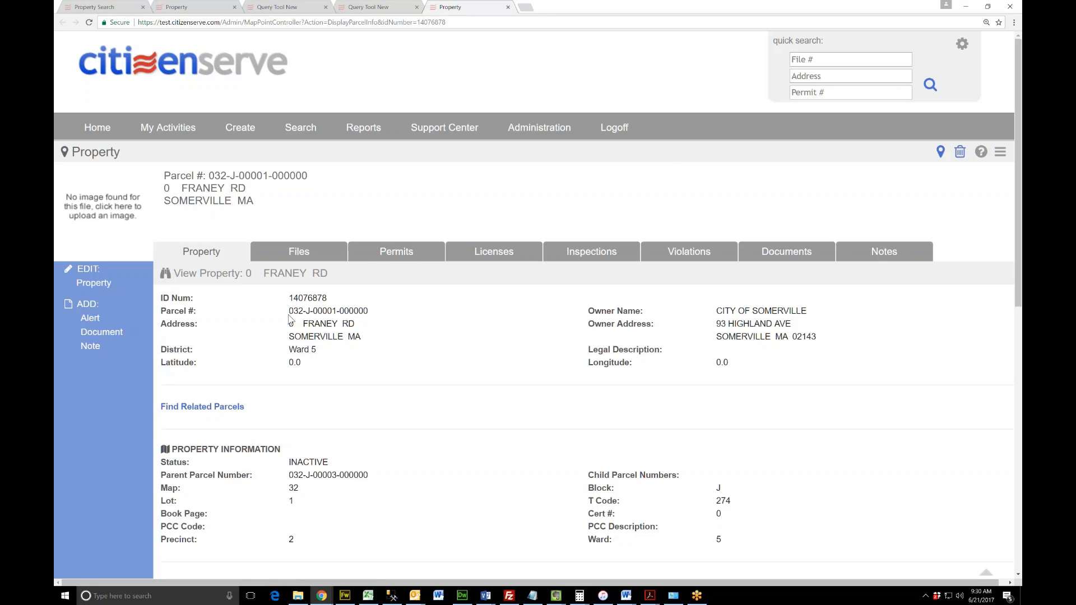
double_click(327, 311)
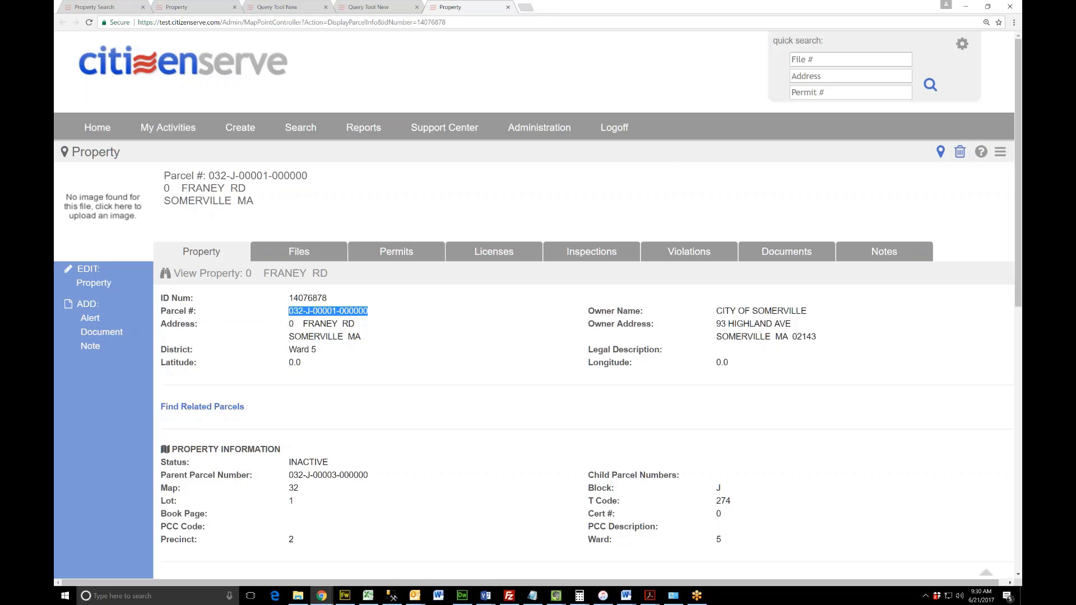
scroll("down", 3)
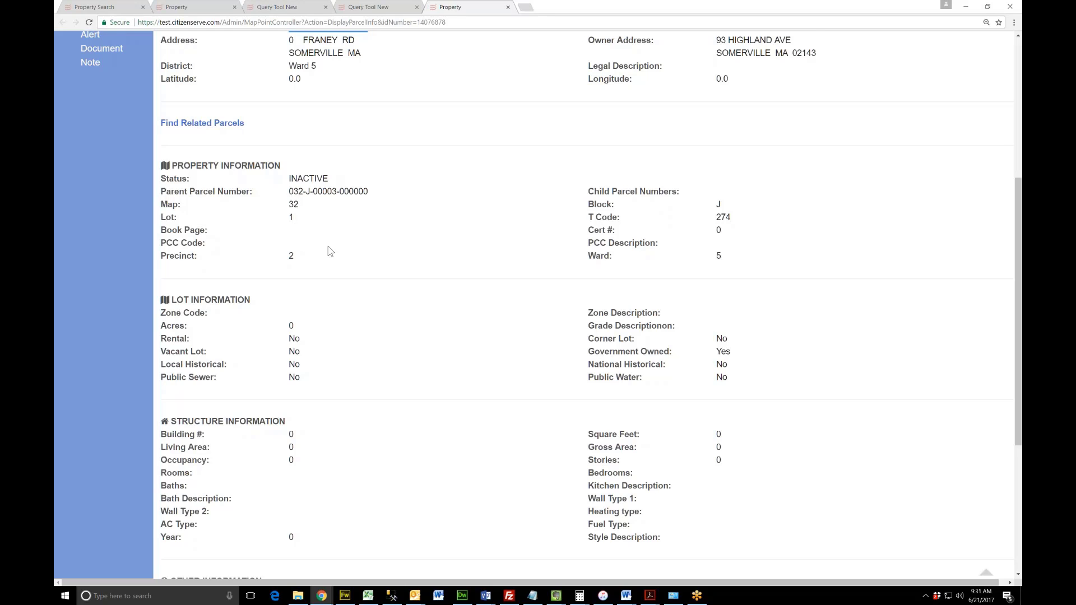
scroll("down", 3)
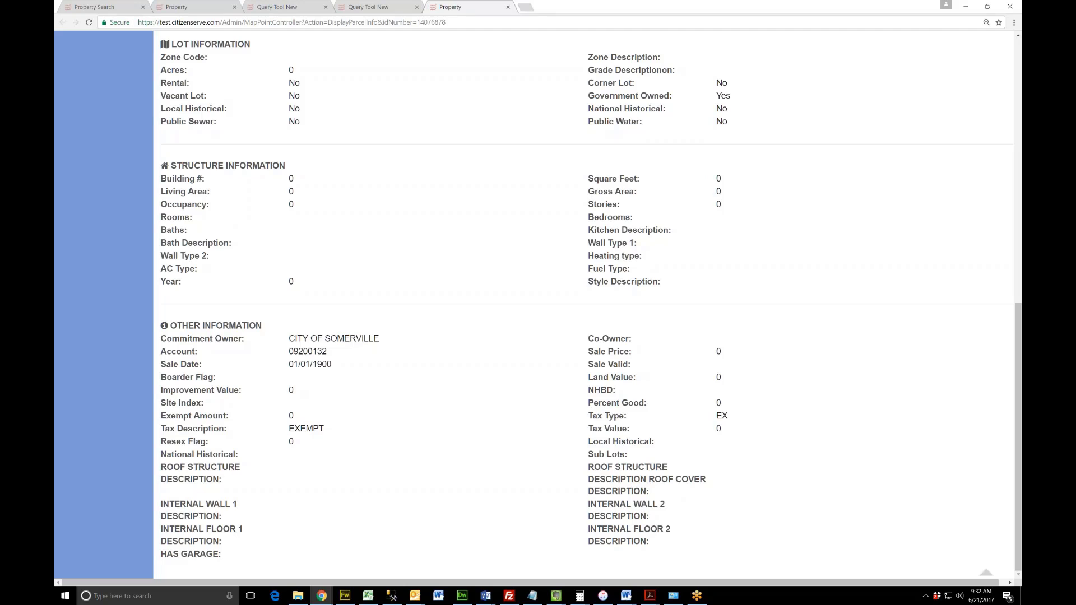
scroll("up", 3)
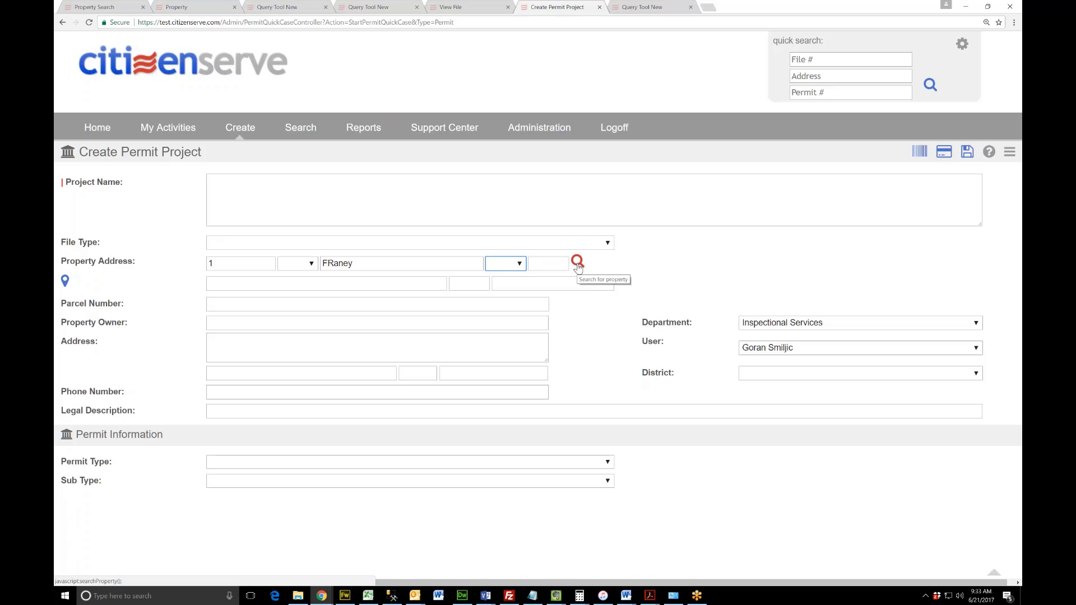
left_click(576, 261)
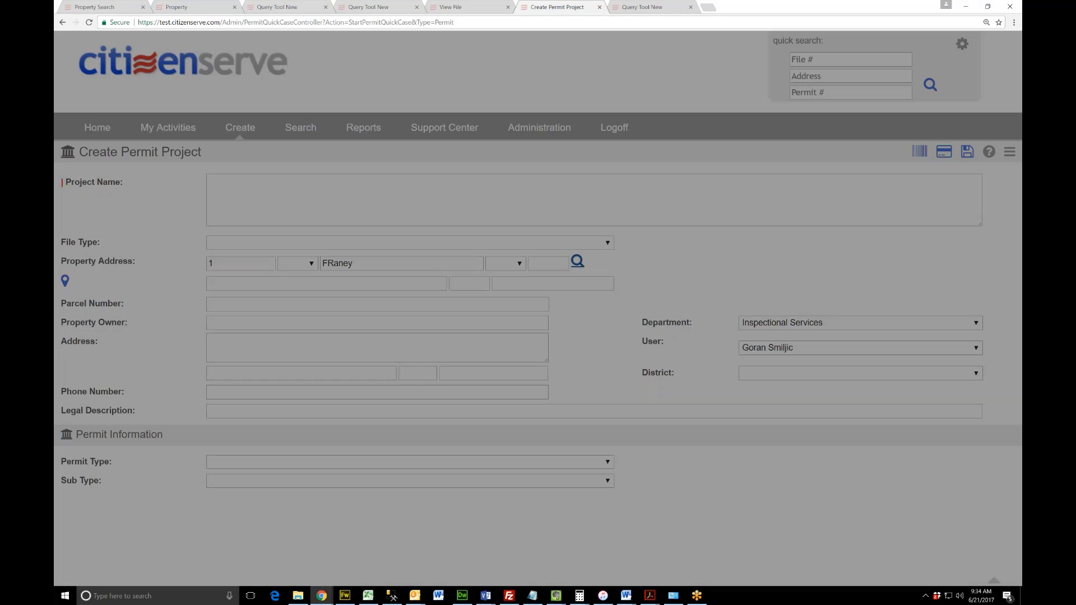
left_click(576, 260)
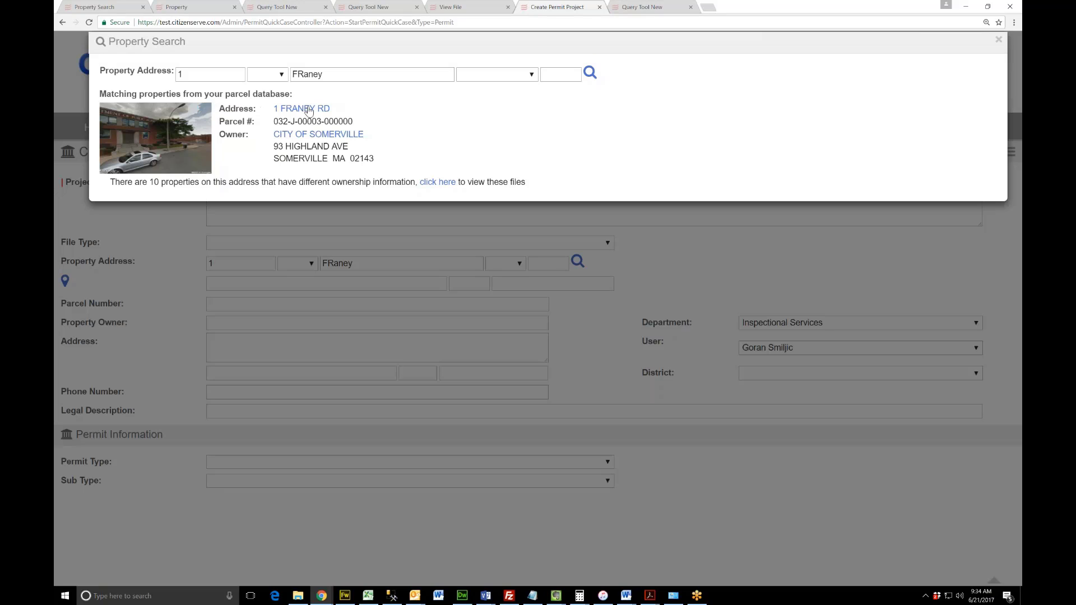
left_click(302, 108)
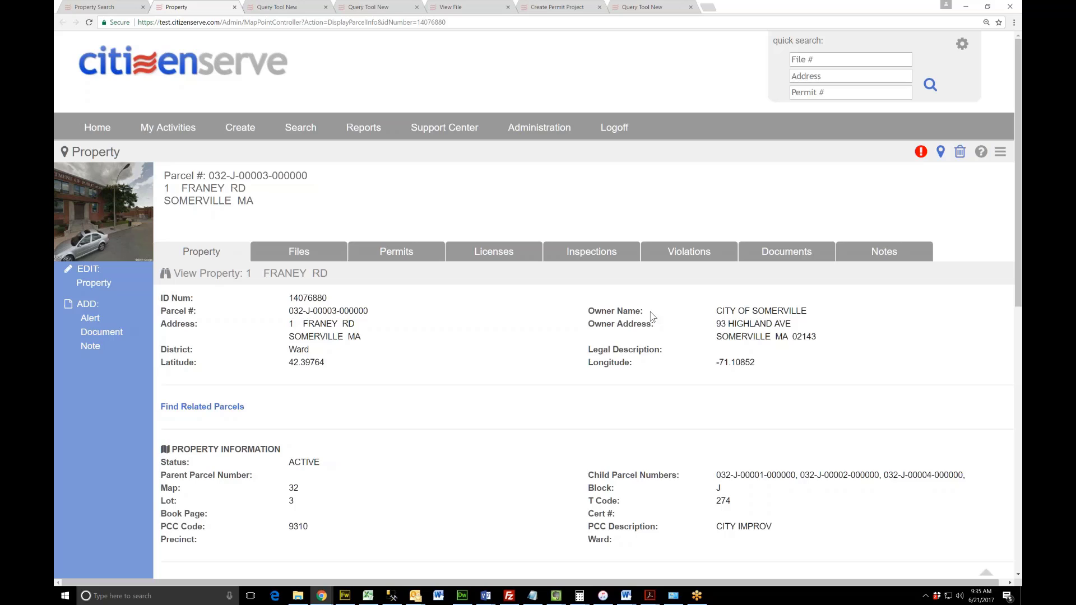
Open the Map View for the 1 FRANEY RD parcel from its property header
left_click(940, 152)
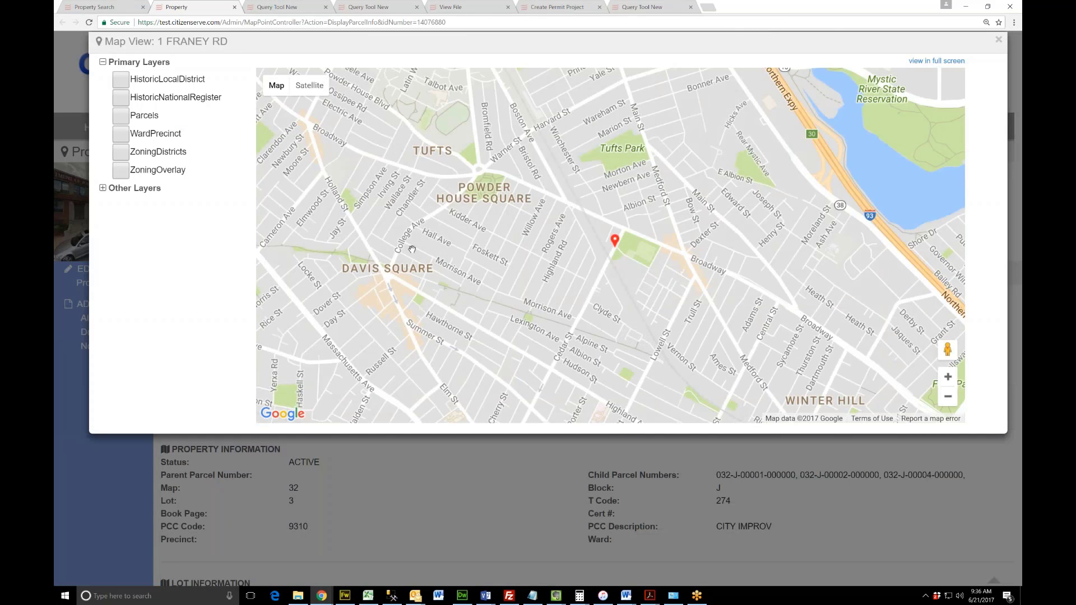
Turn on the Parcels and ZoningDistricts primary layers in the 1 Franey Rd map
left_click(121, 152)
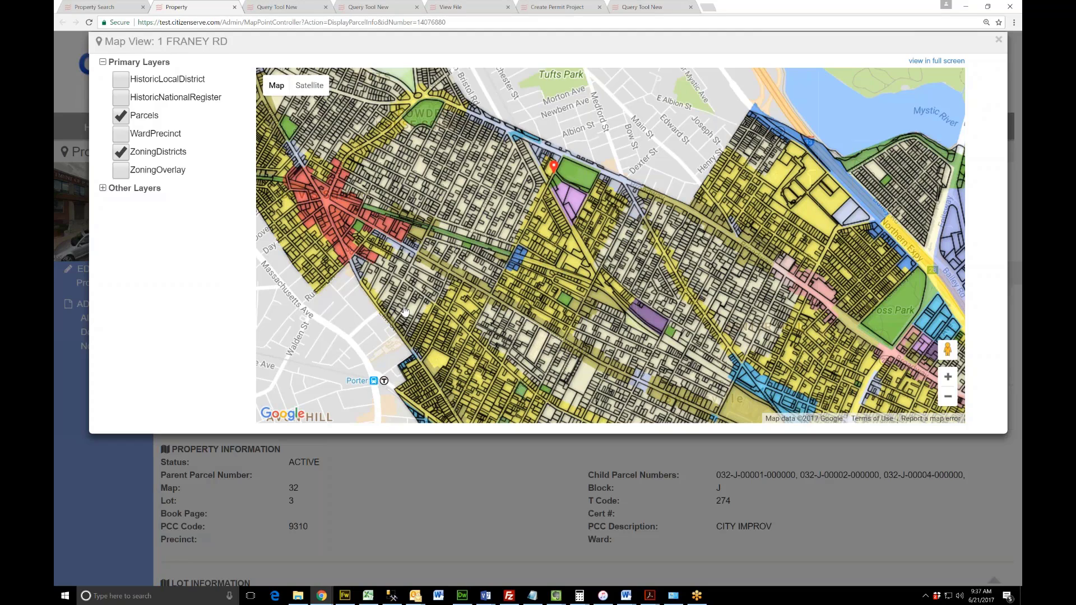